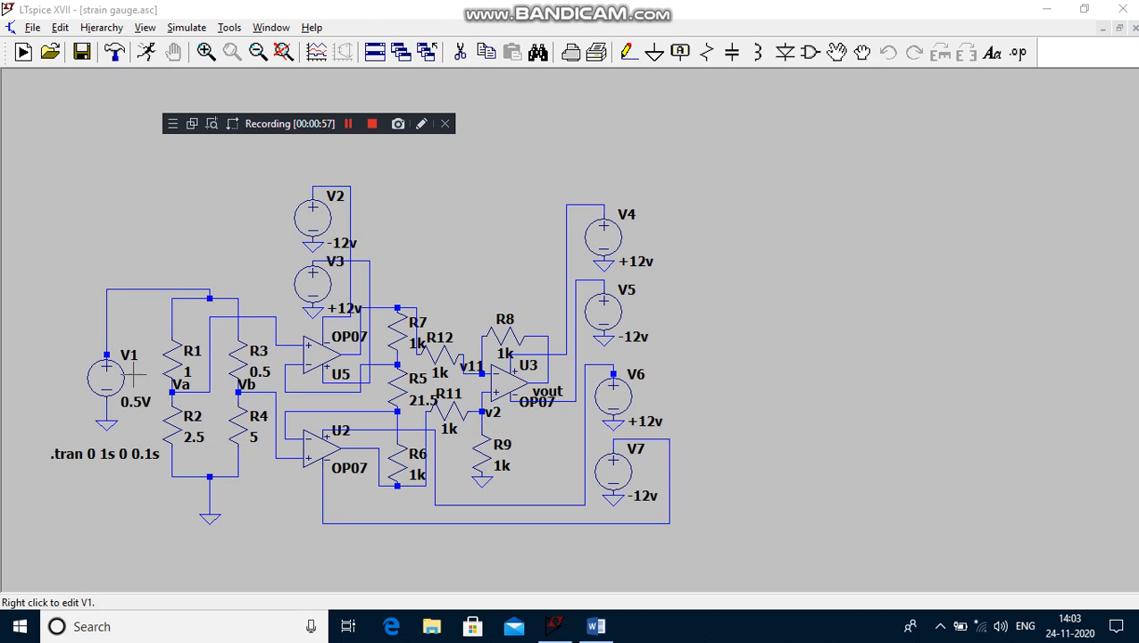
mouse_move(107, 379)
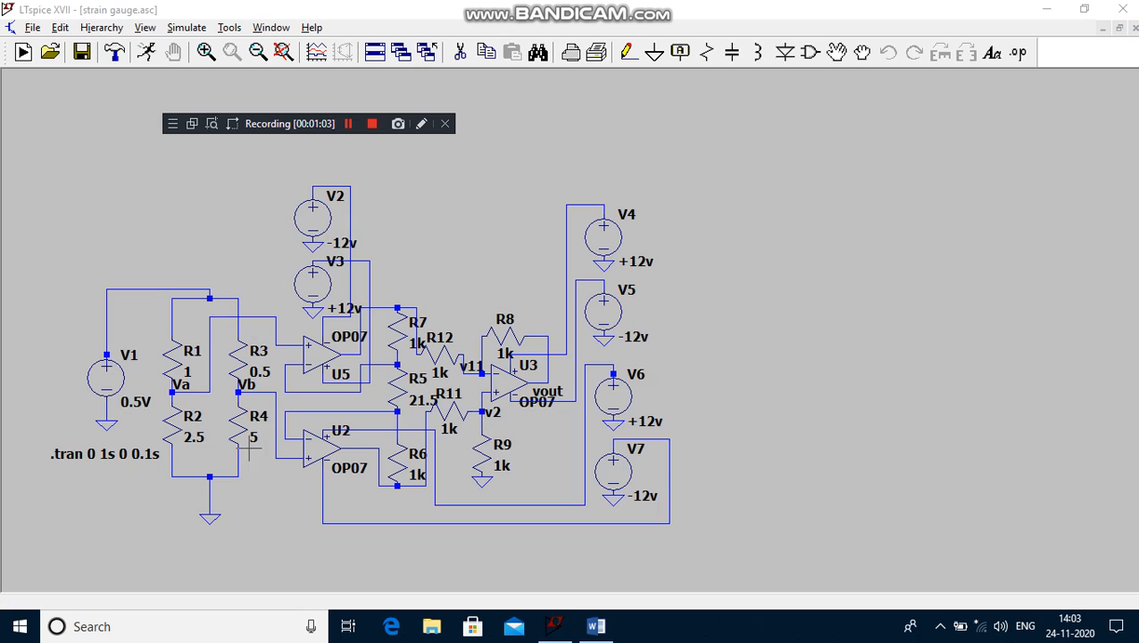
mouse_move(252, 439)
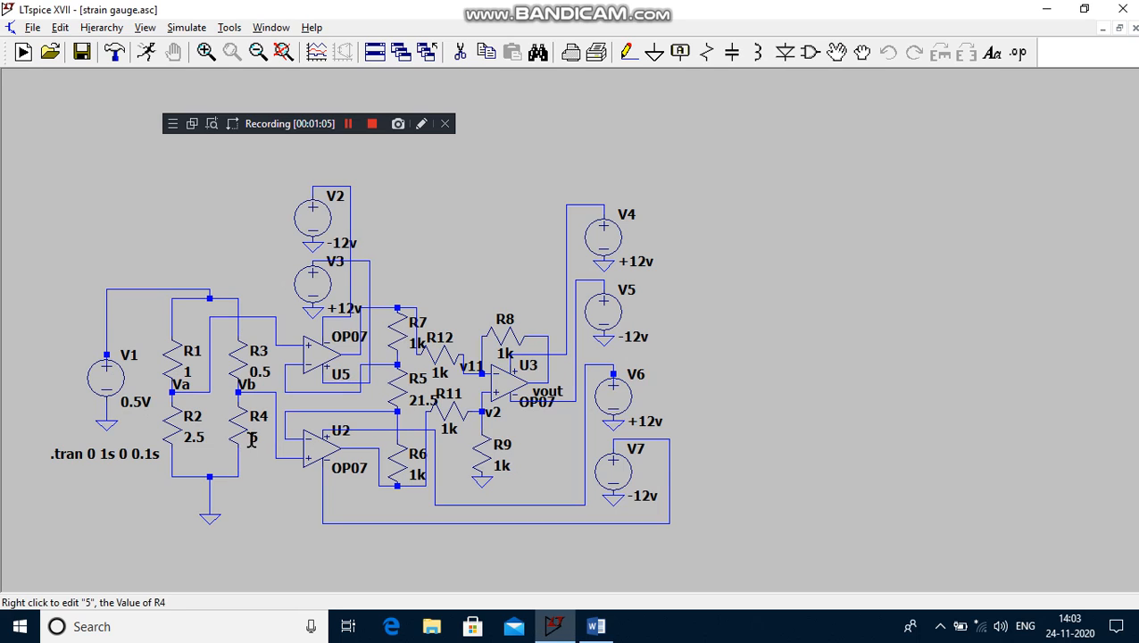
Change bridge resistor R4's value from 5 to 4.
right_click(252, 437)
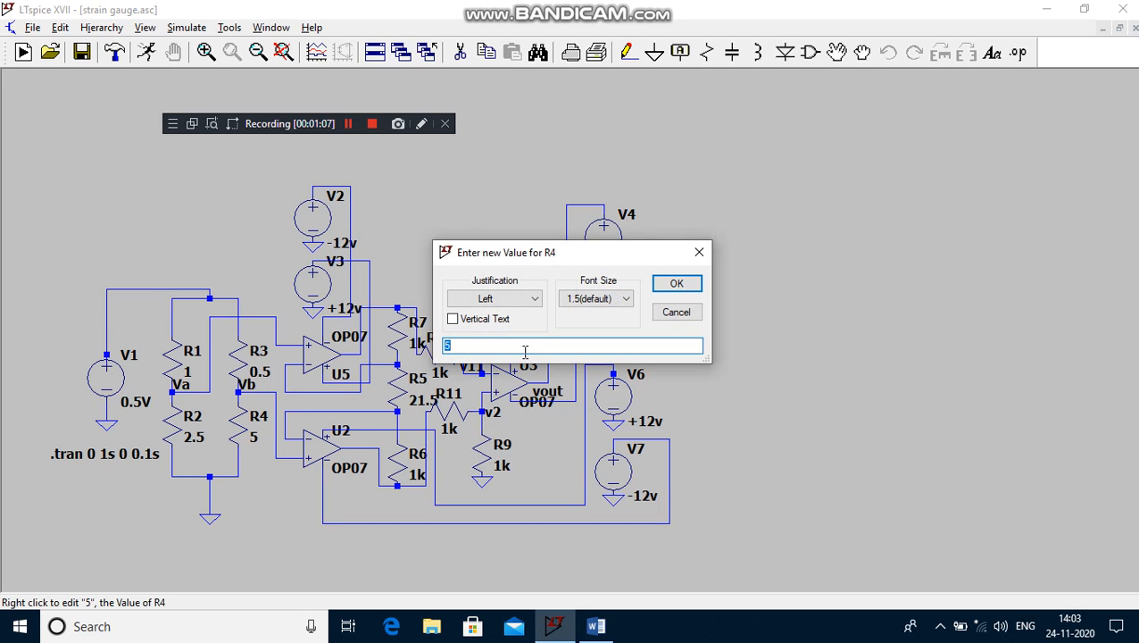
text(4)
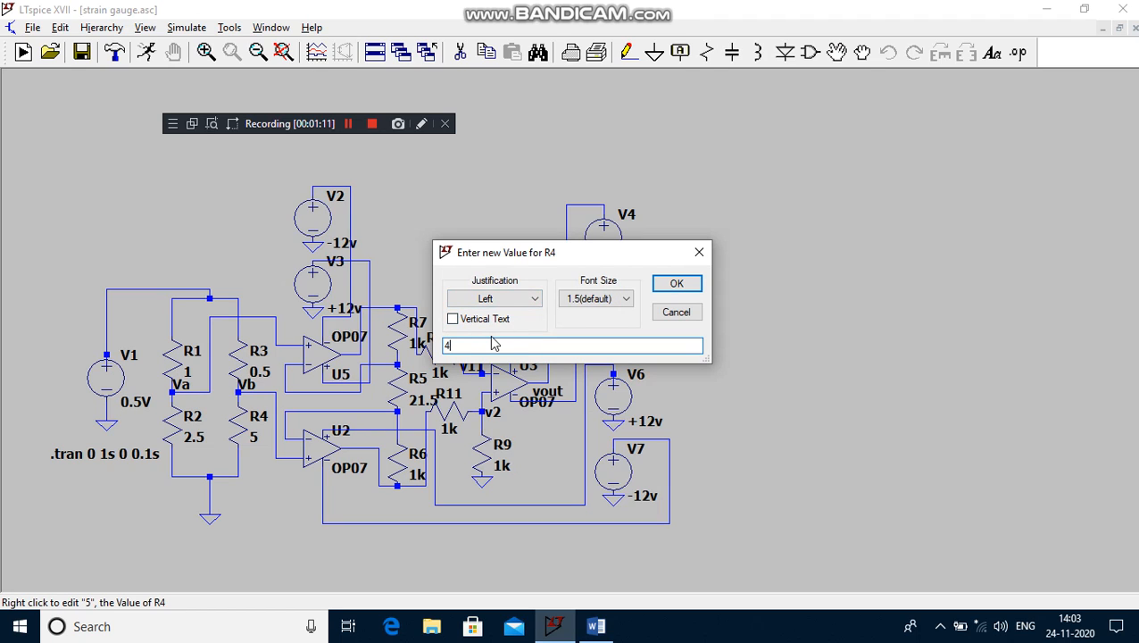
click(675, 283)
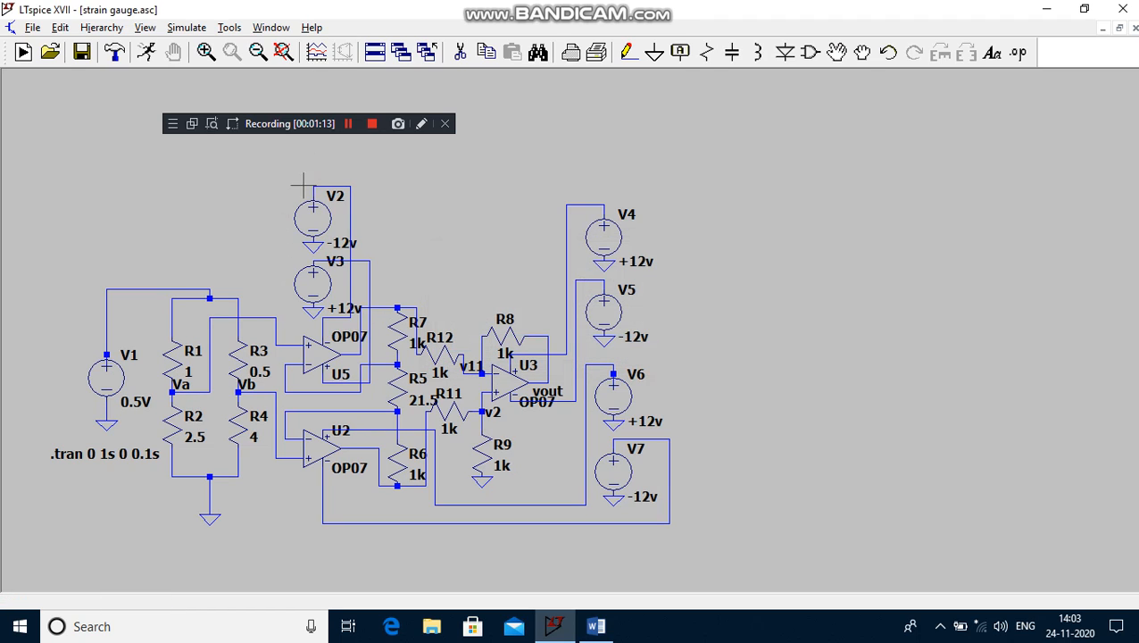
mouse_move(647, 189)
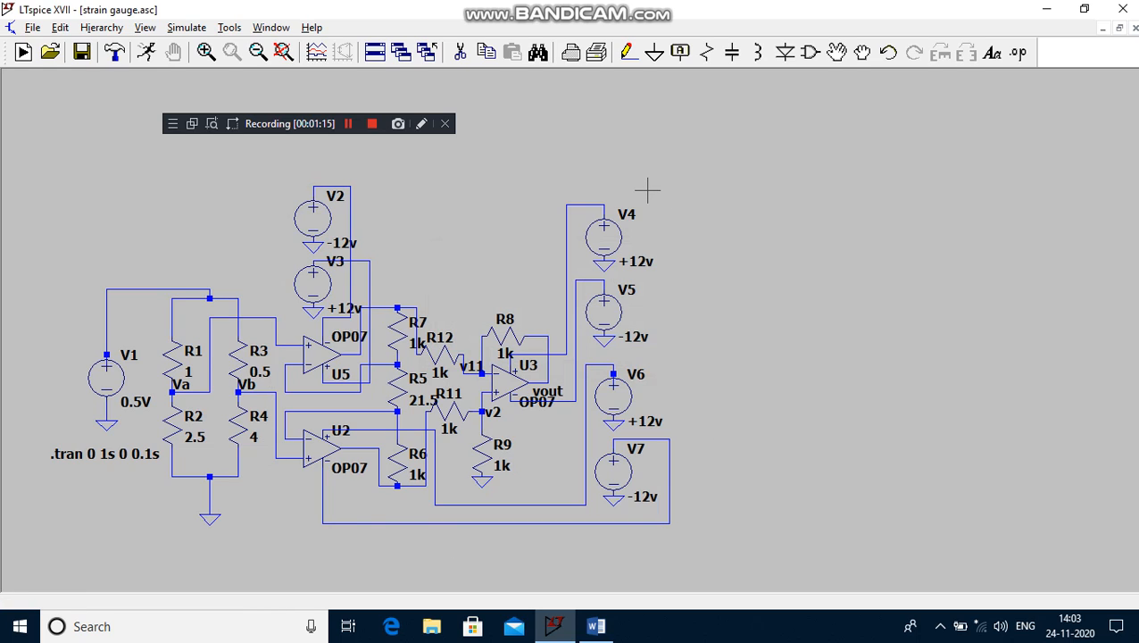
mouse_move(482, 507)
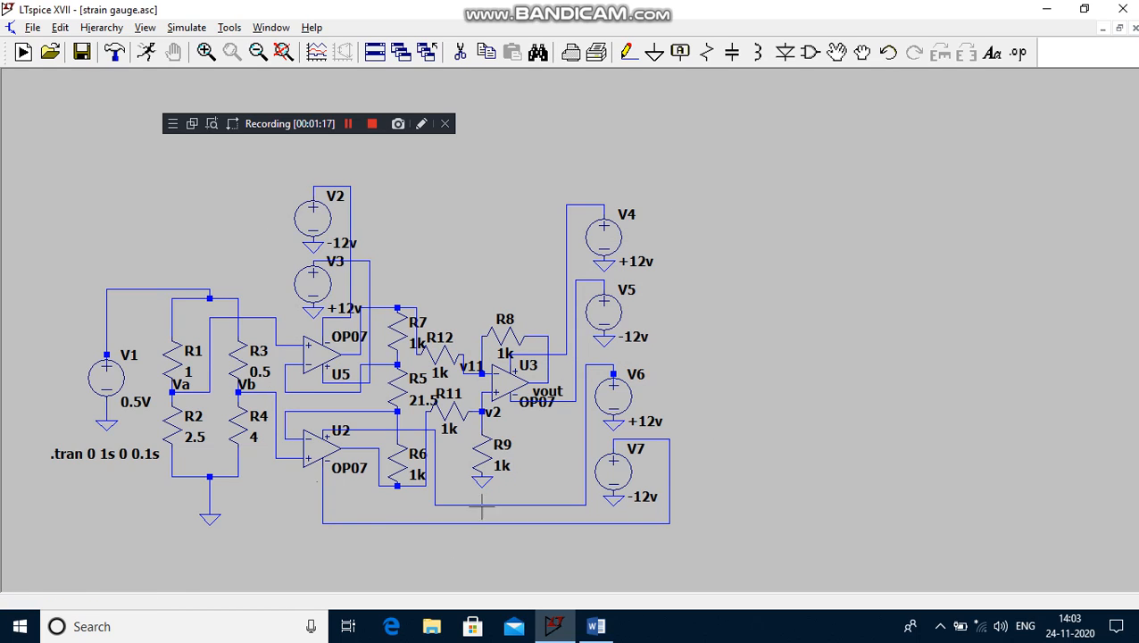
mouse_move(410, 162)
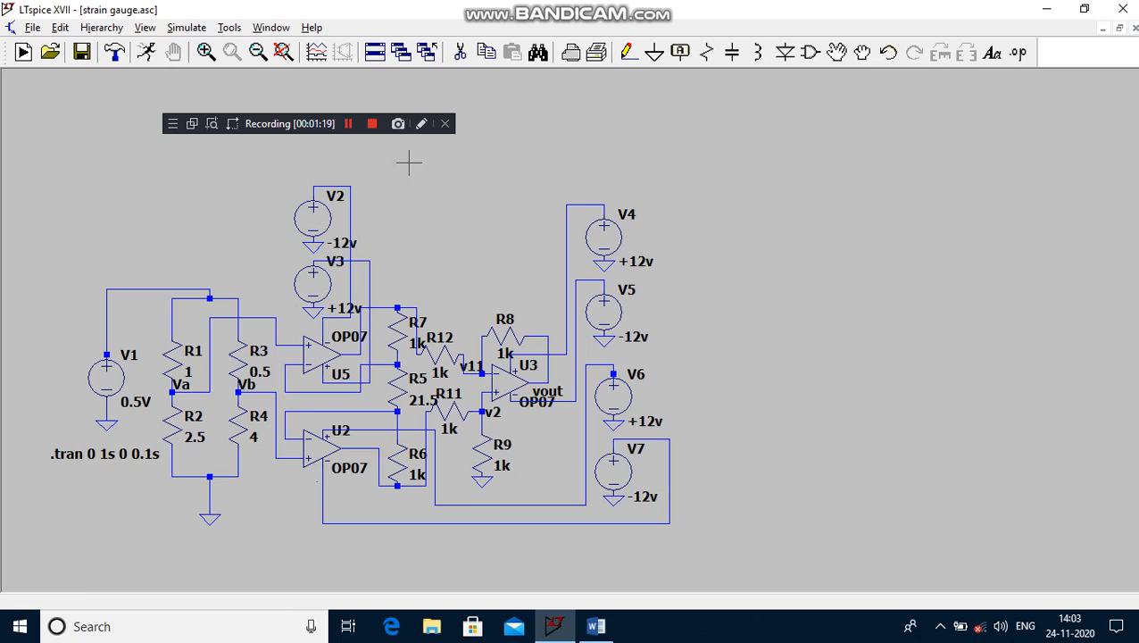
mouse_move(253, 440)
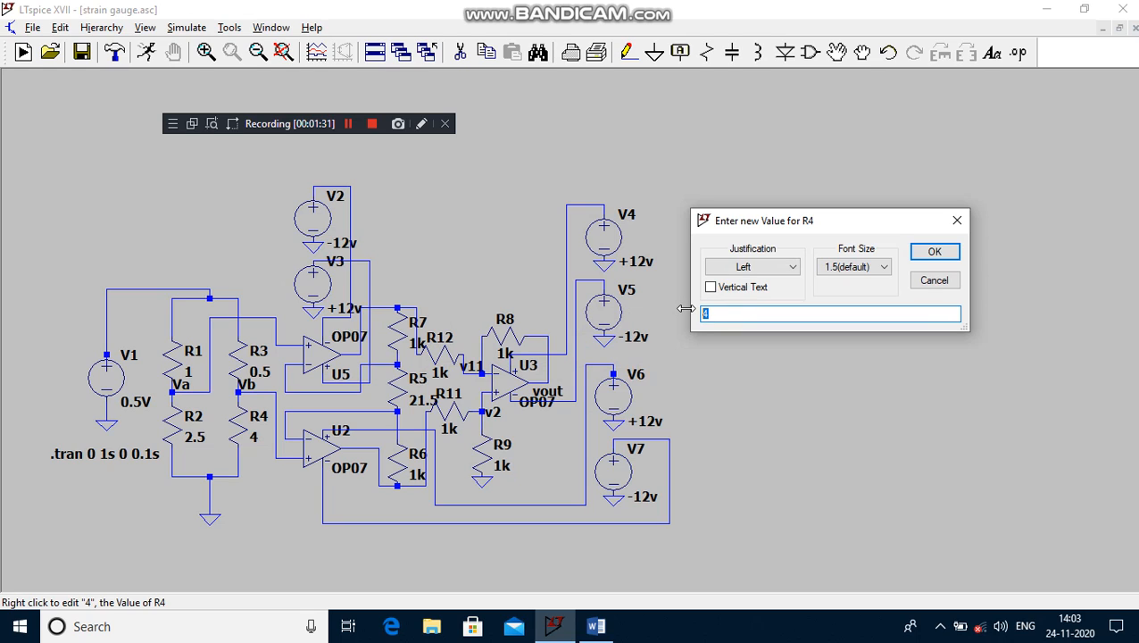
Restore resistor R4's value from 4 to 5.
text(5)
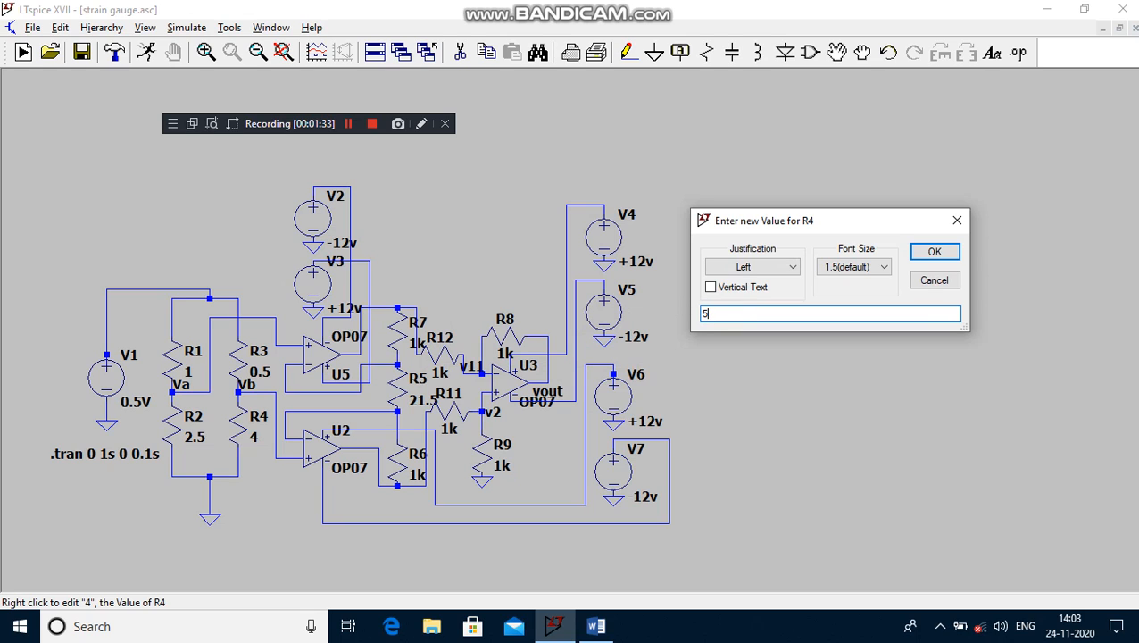
click(934, 251)
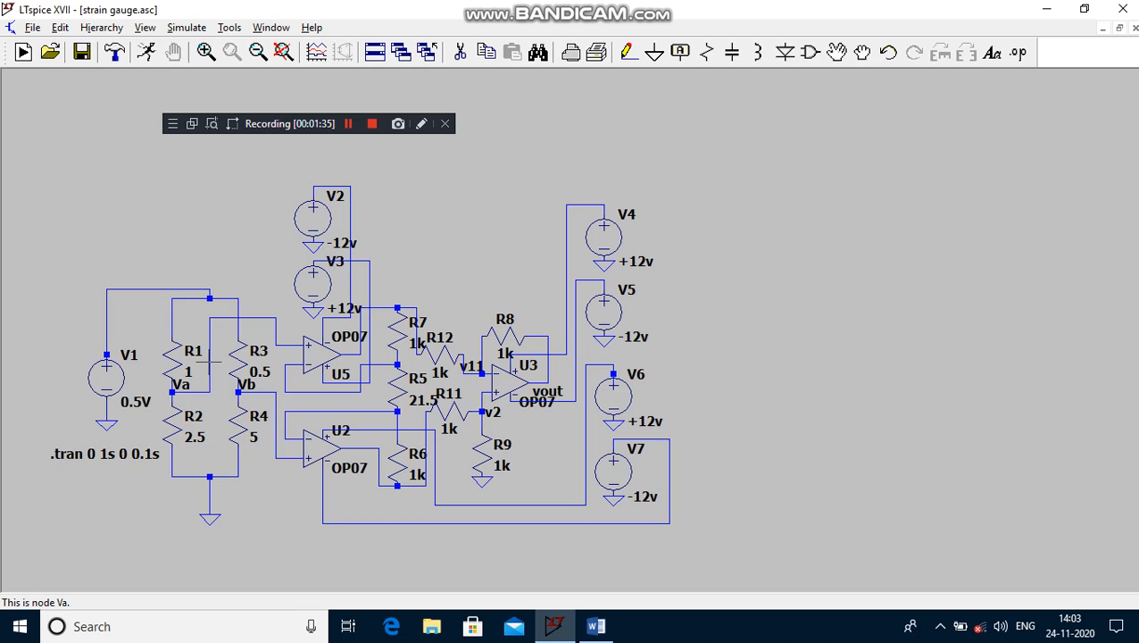
mouse_move(204, 446)
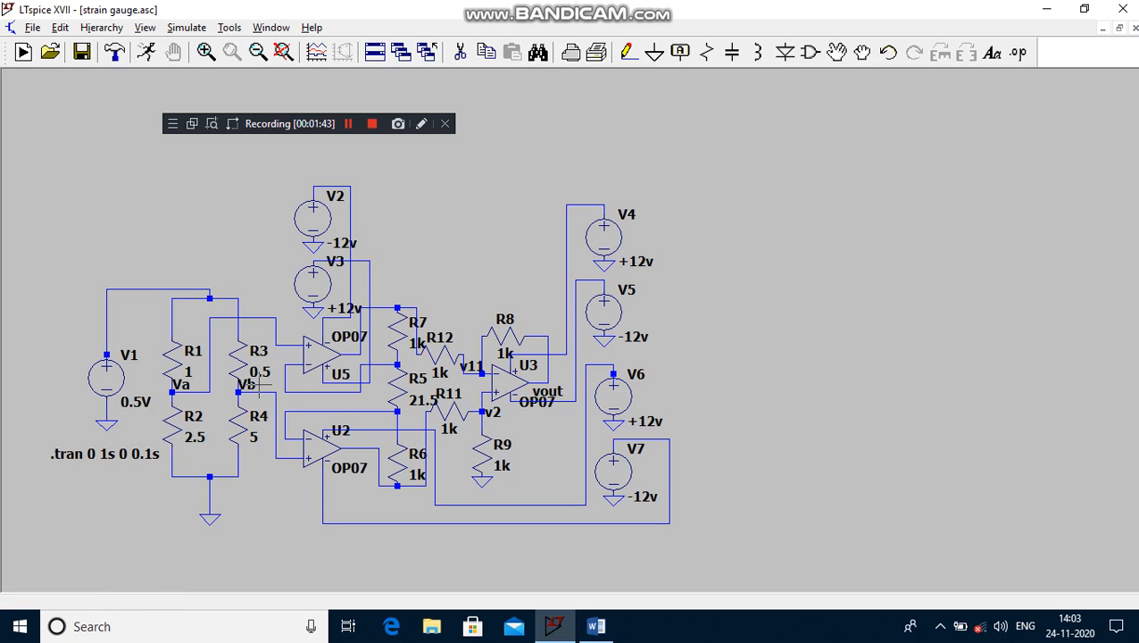
mouse_move(188, 384)
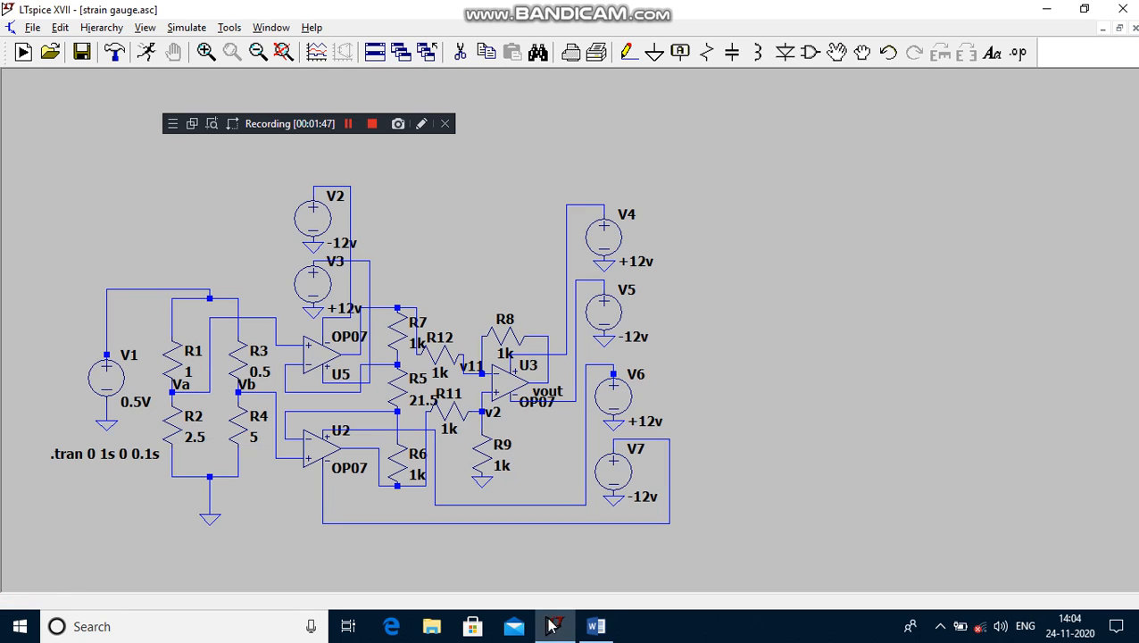
Review the Va, Vb and Rg calculations on page 6 of the Word notes.
click(595, 625)
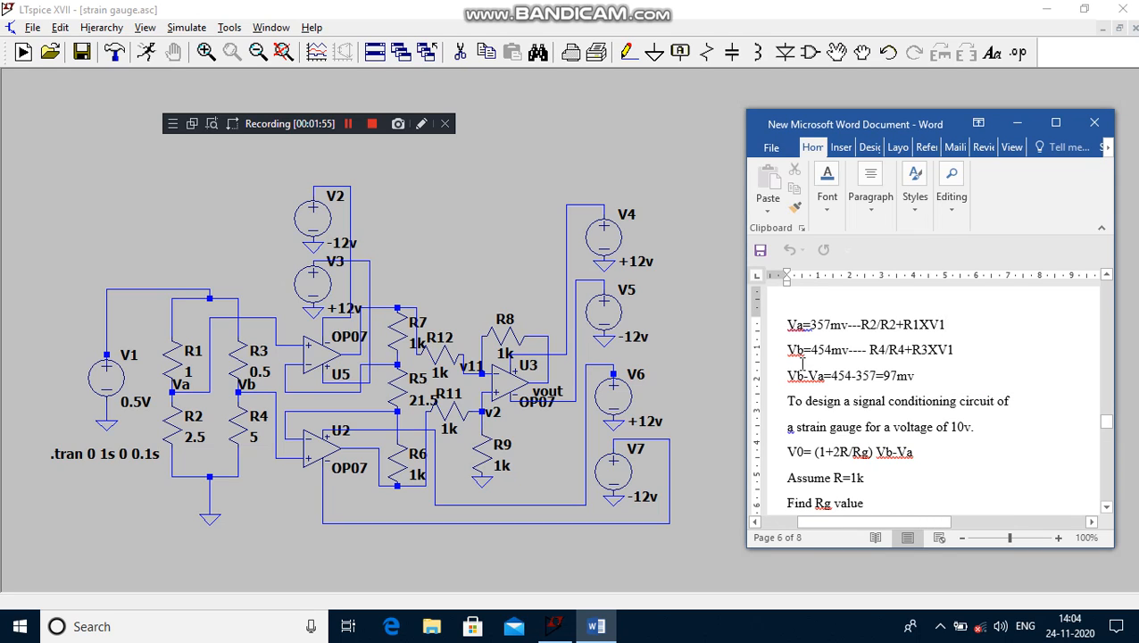
mouse_move(194, 371)
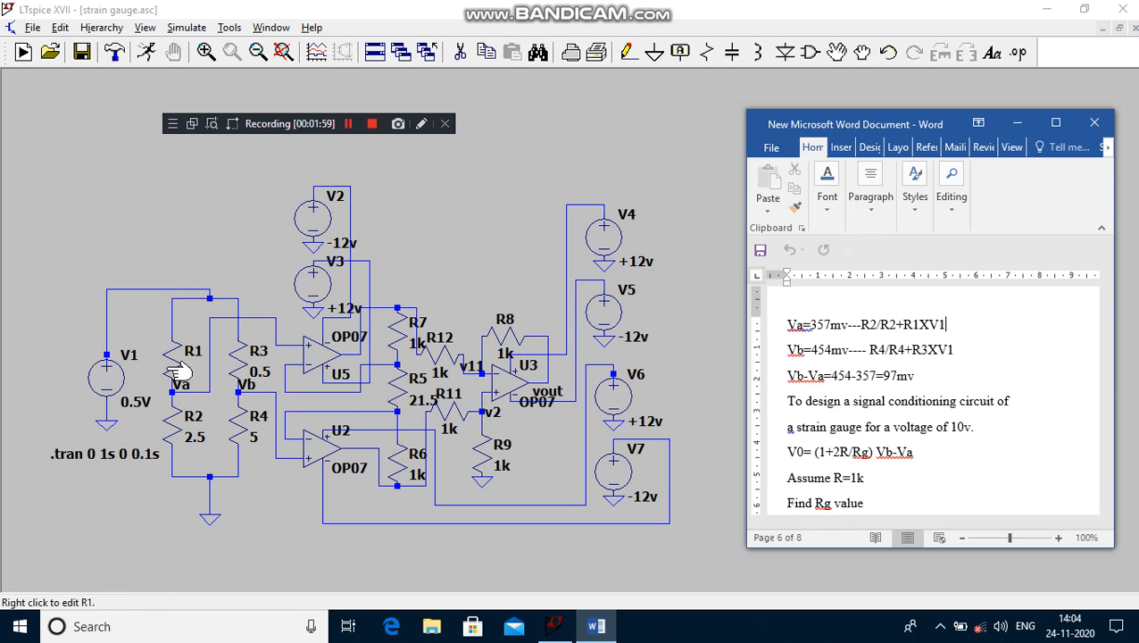
mouse_move(239, 392)
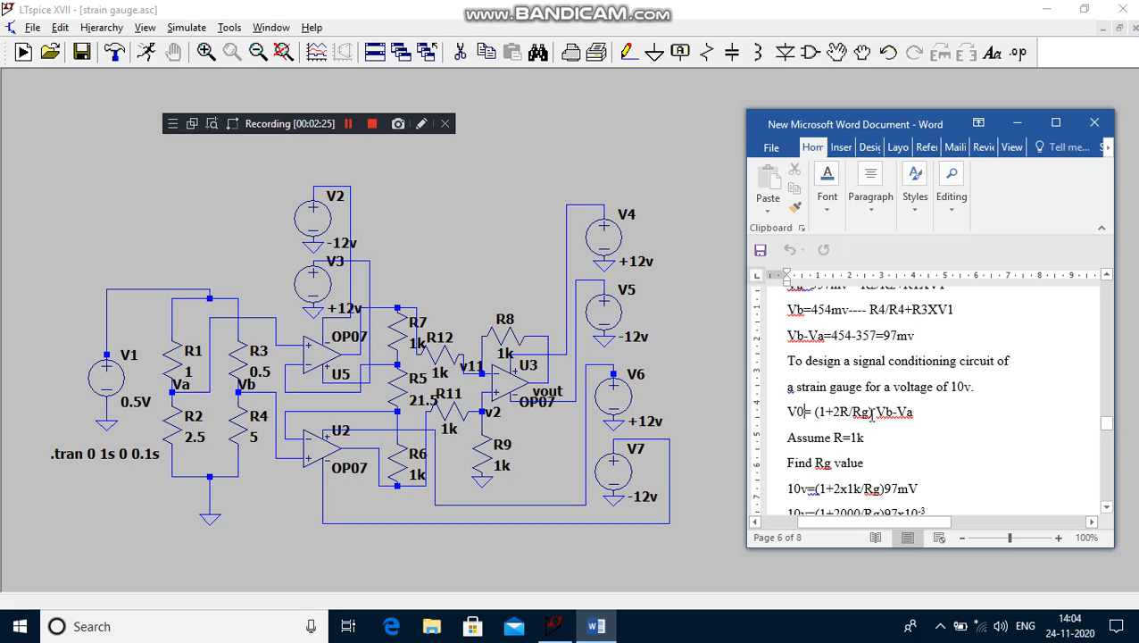
double_click(895, 411)
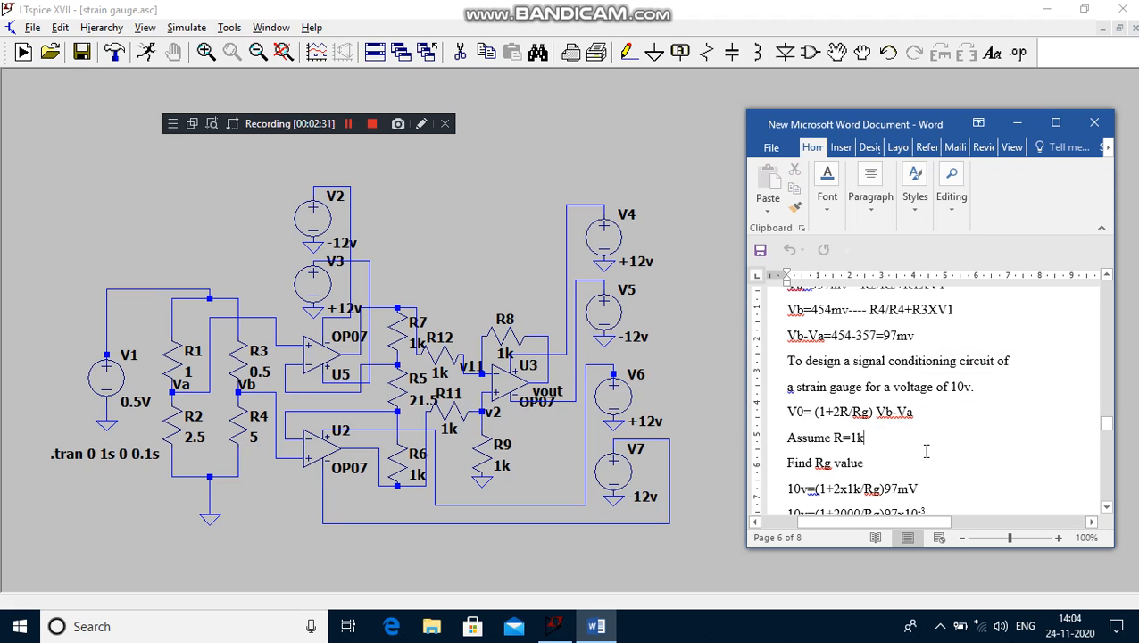
scroll(down, 3)
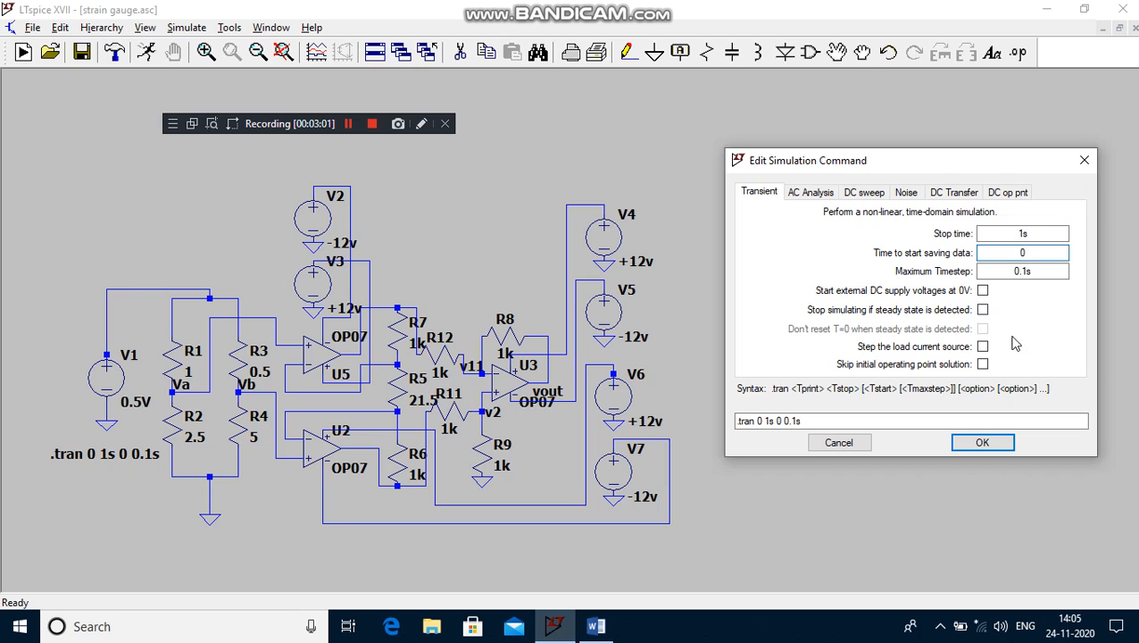
Run the .tran 0 1s 0 0.1s transient simulation.
click(982, 442)
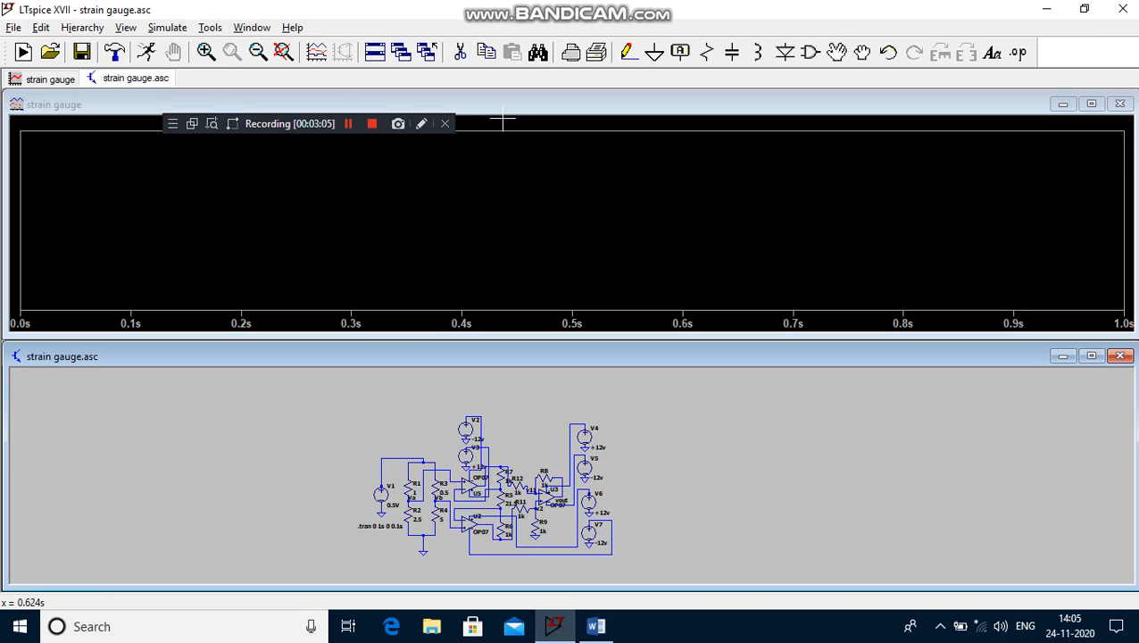
Tile schematic and plot vertically, then probe node Va to show V(va) near 357 mV.
click(251, 27)
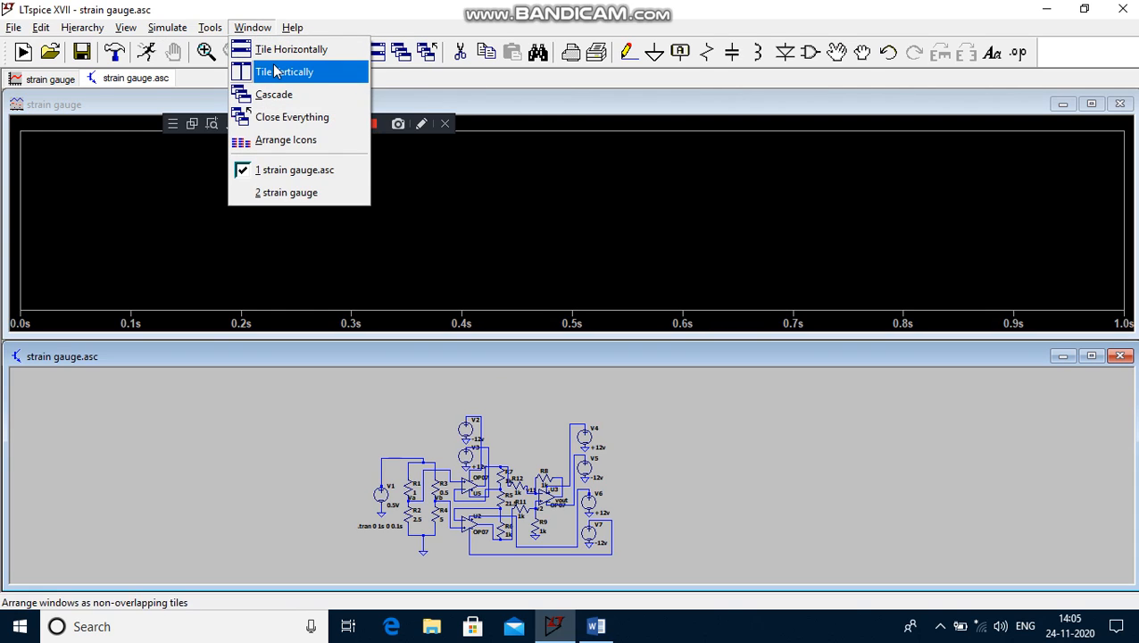
click(284, 72)
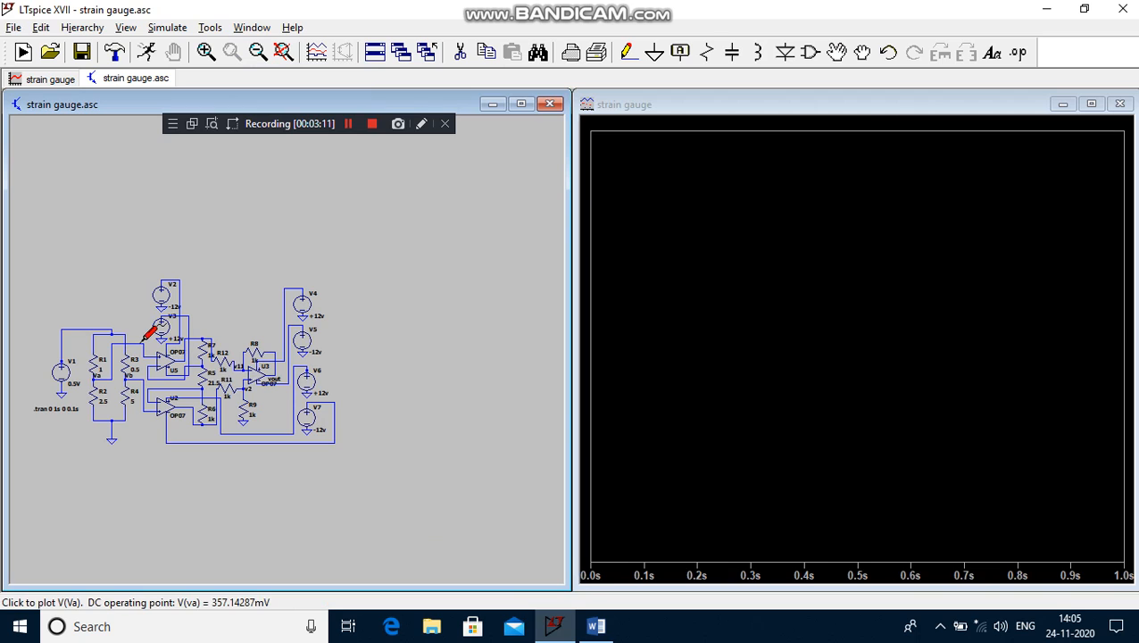
click(596, 625)
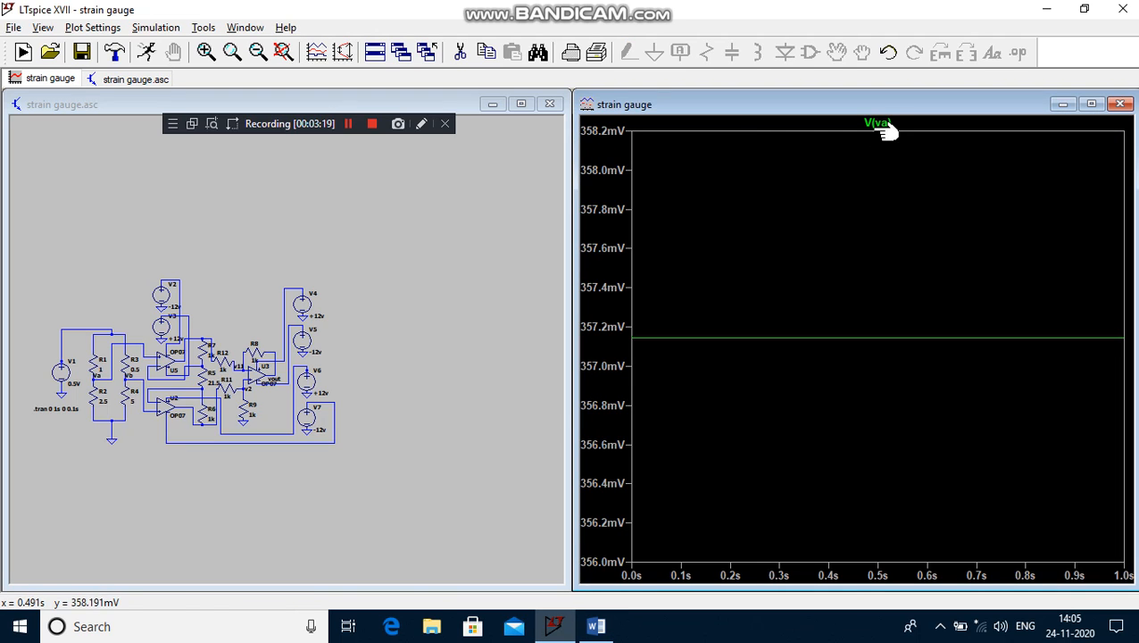
Read V(va) ≈357.14 mV by cursor, compare with Word, and plot V(vb).
click(877, 123)
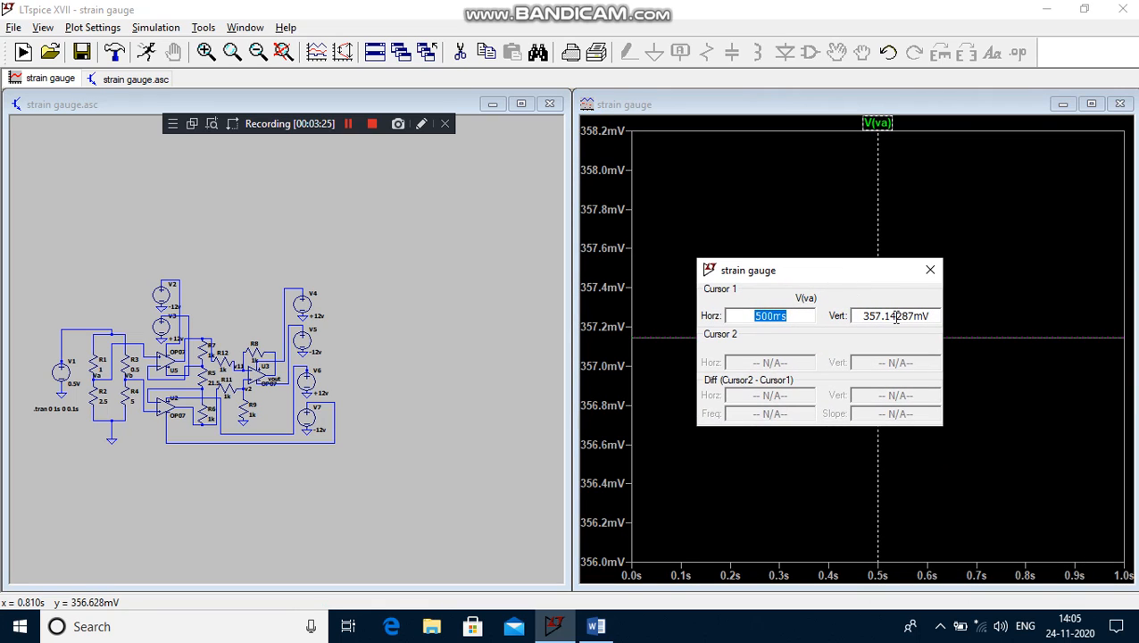
mouse_move(945, 310)
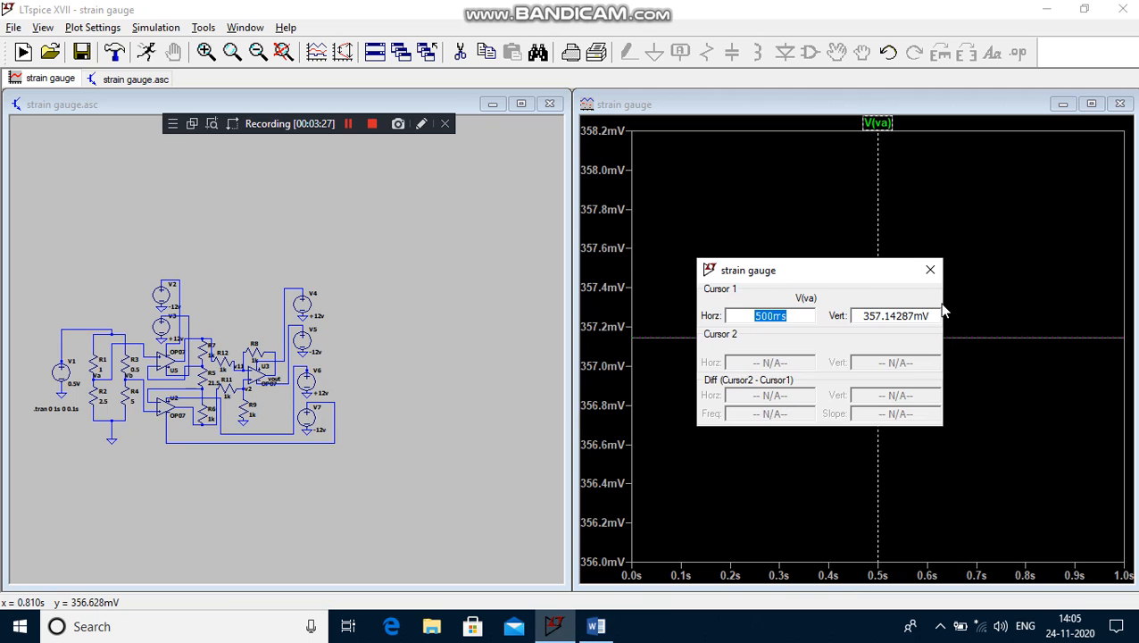
click(595, 625)
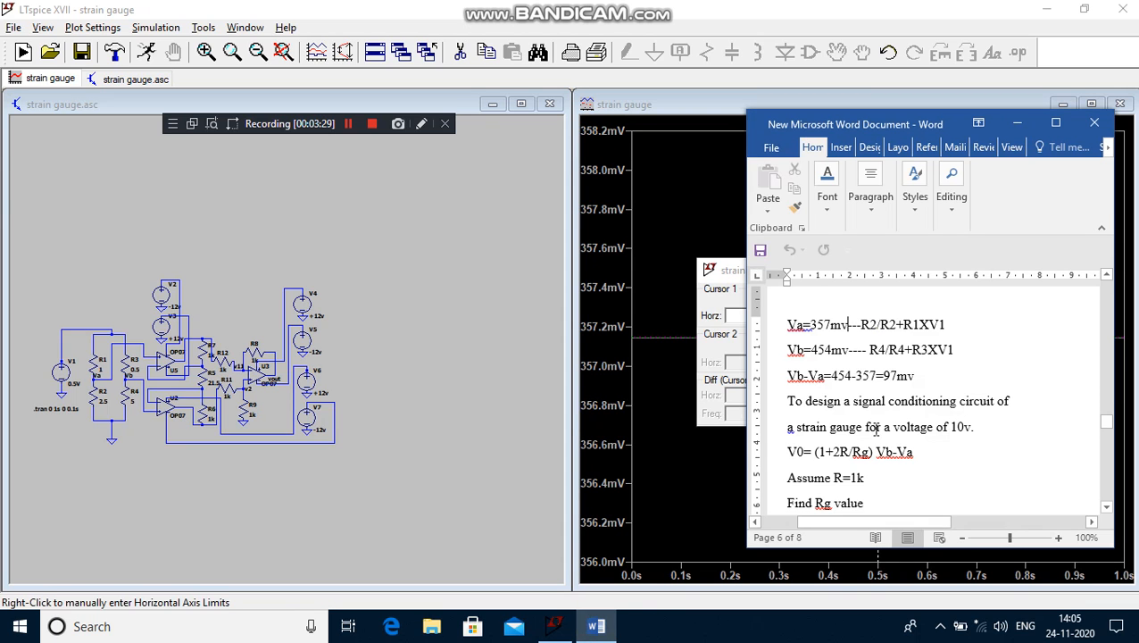
drag(855, 124, 613, 156)
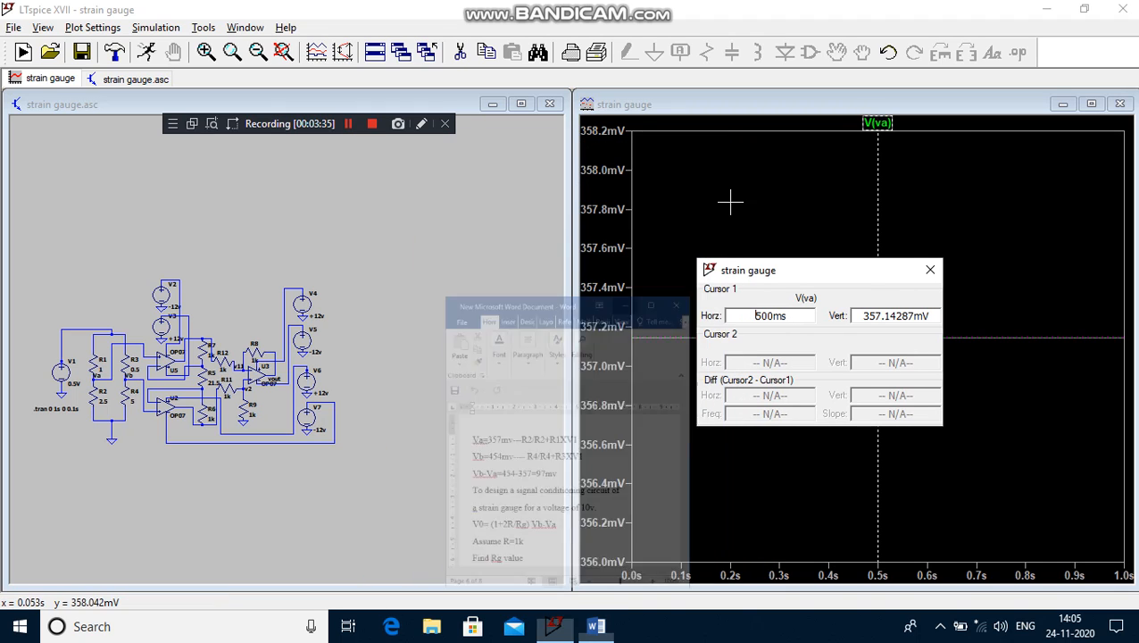
click(930, 269)
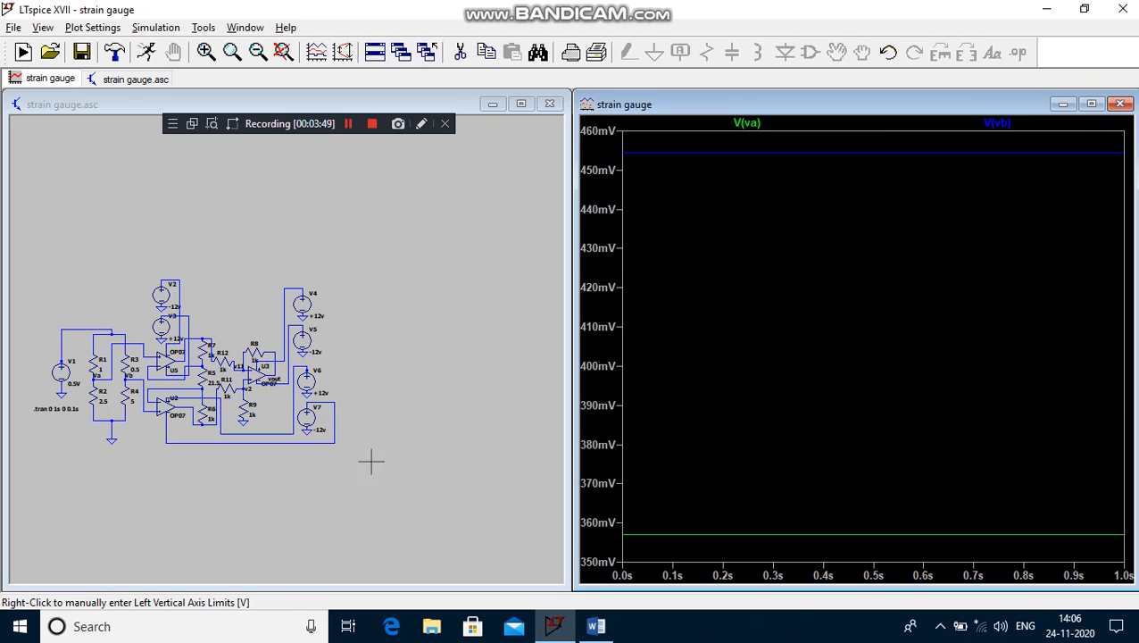
mouse_move(277, 366)
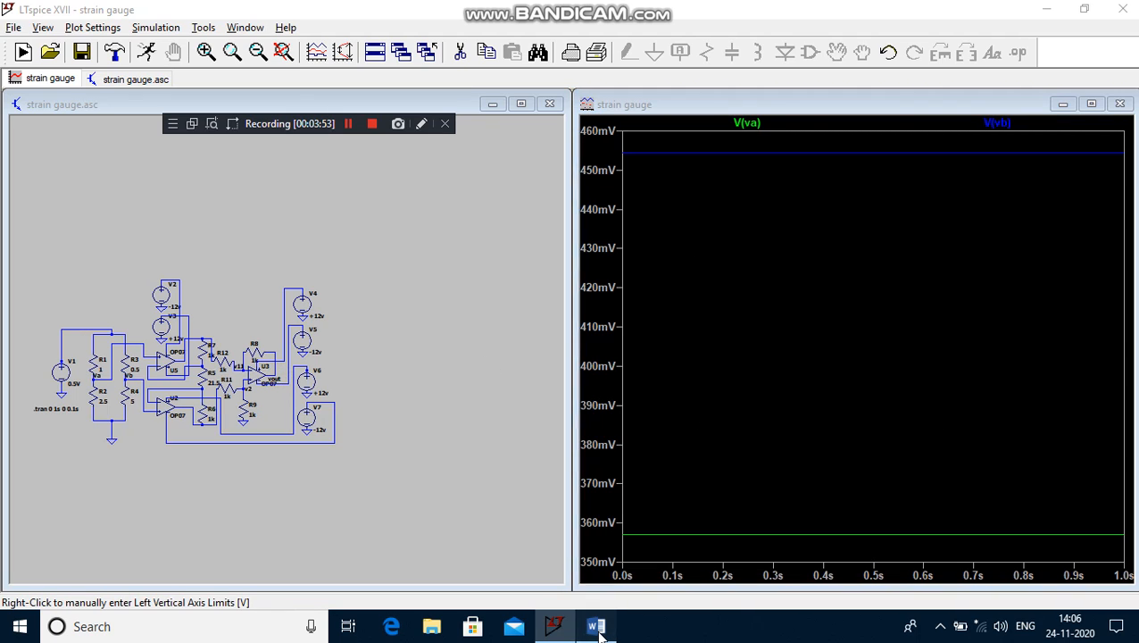
click(595, 626)
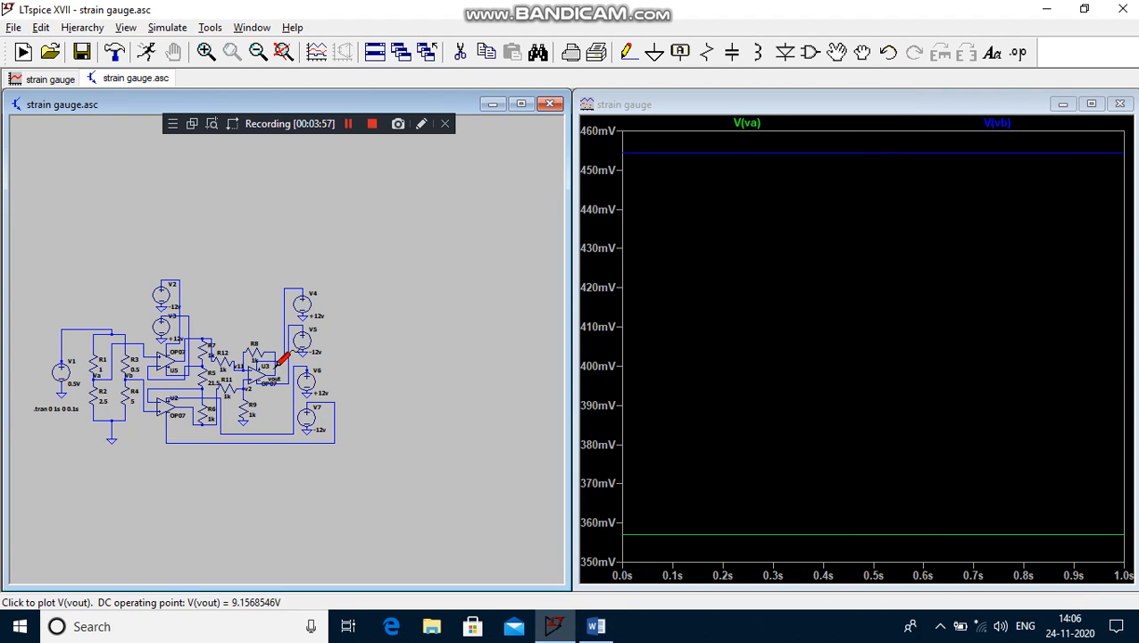
Plot V(vout) and read its cursor value of about 9.157 V.
click(272, 375)
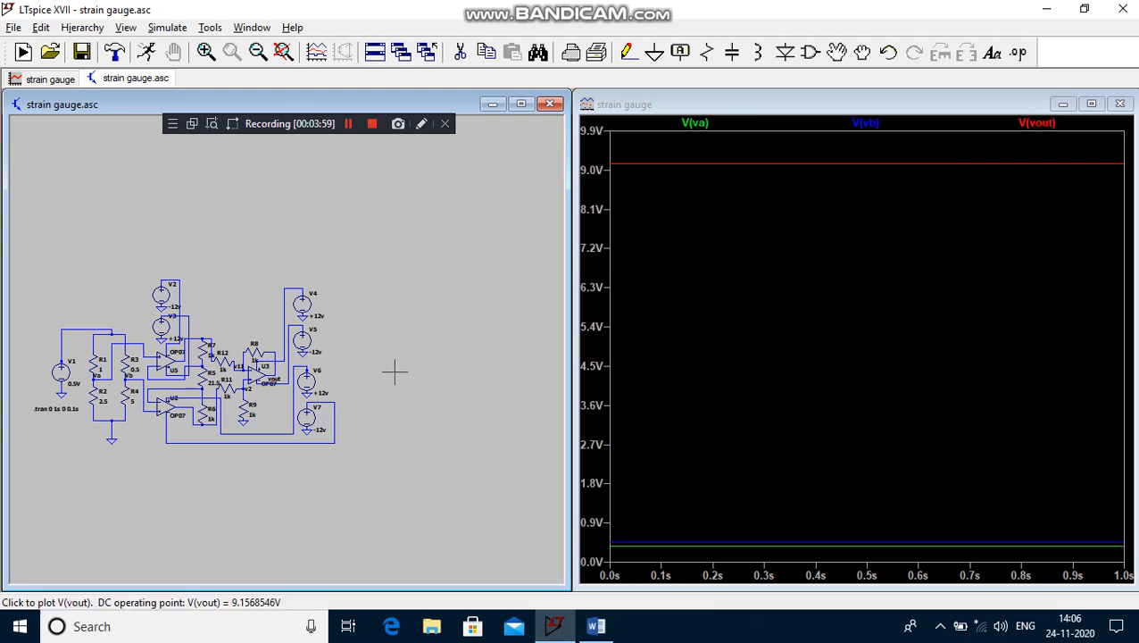
click(1036, 123)
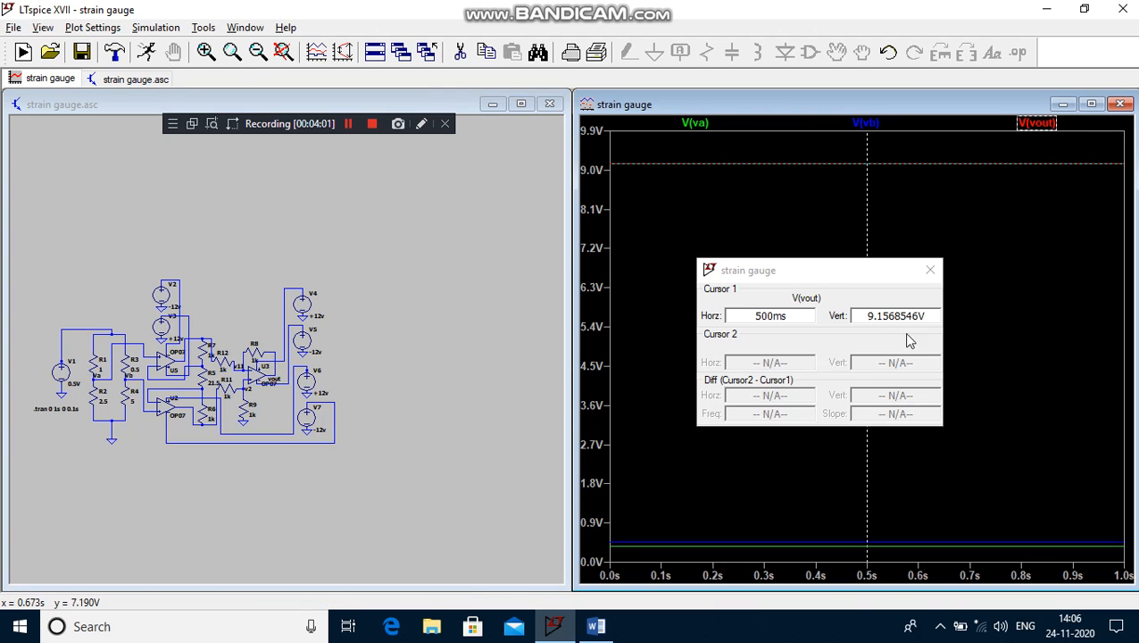
mouse_move(930, 270)
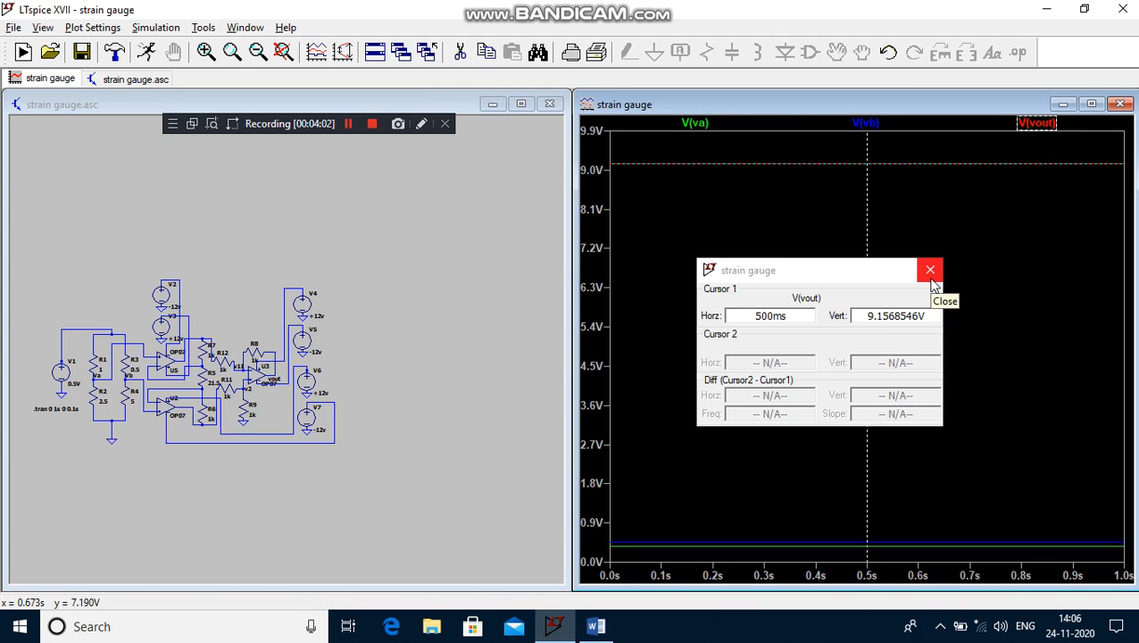
click(929, 270)
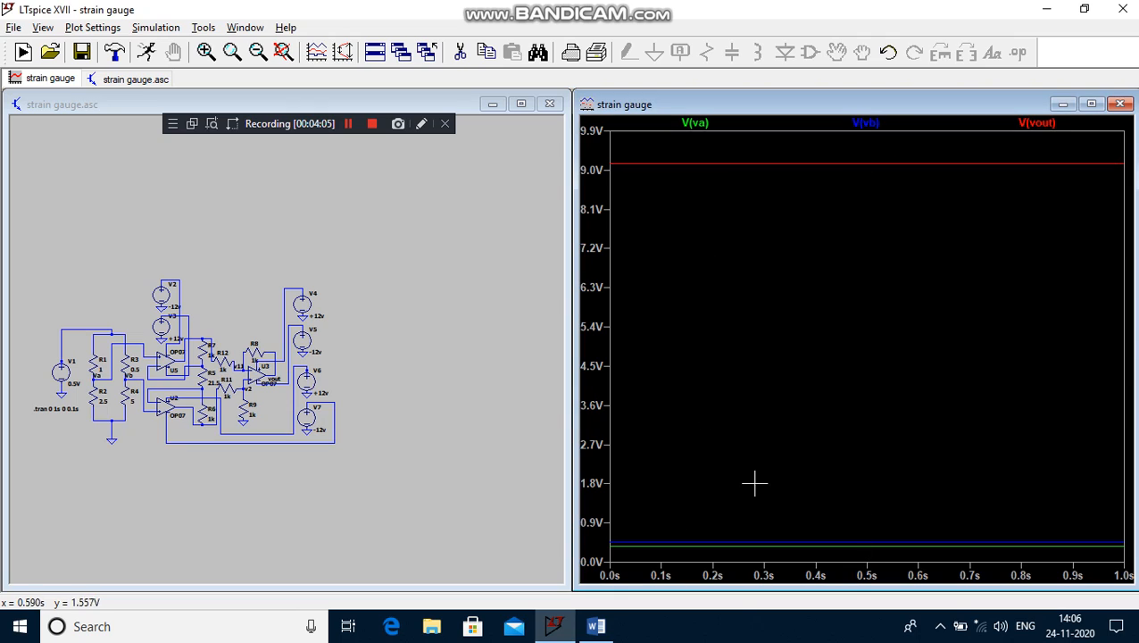
mouse_move(721, 484)
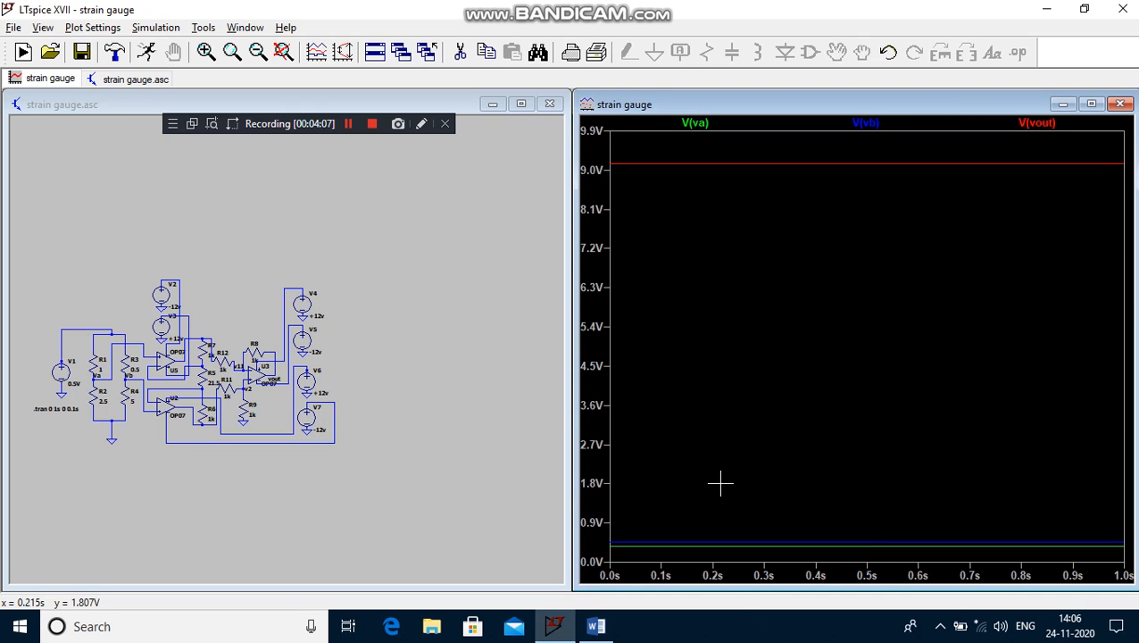